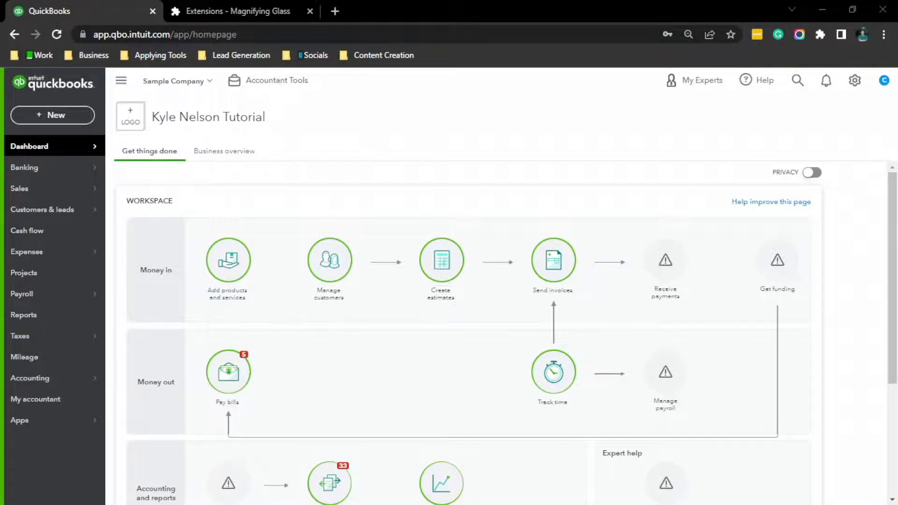
# Go to Accounting and bring up the Chart of accounts list.
pyautogui.click(30, 378)
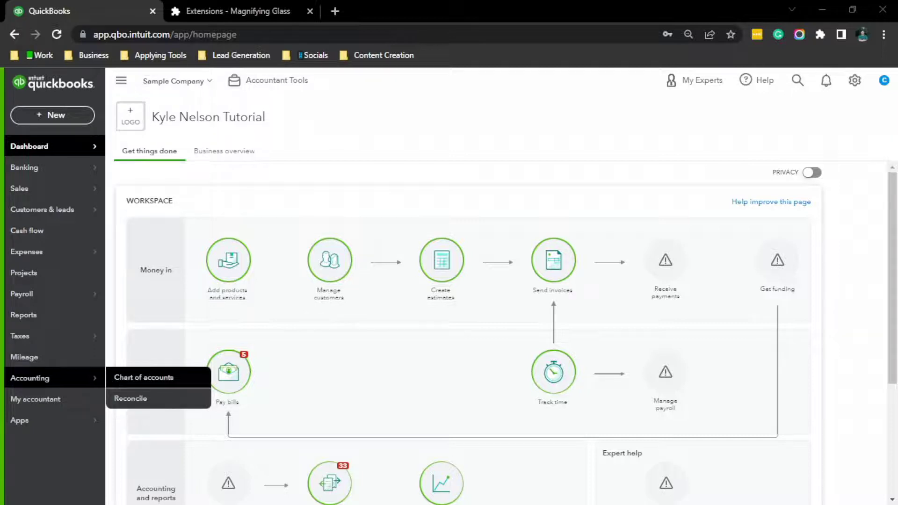
pyautogui.click(144, 377)
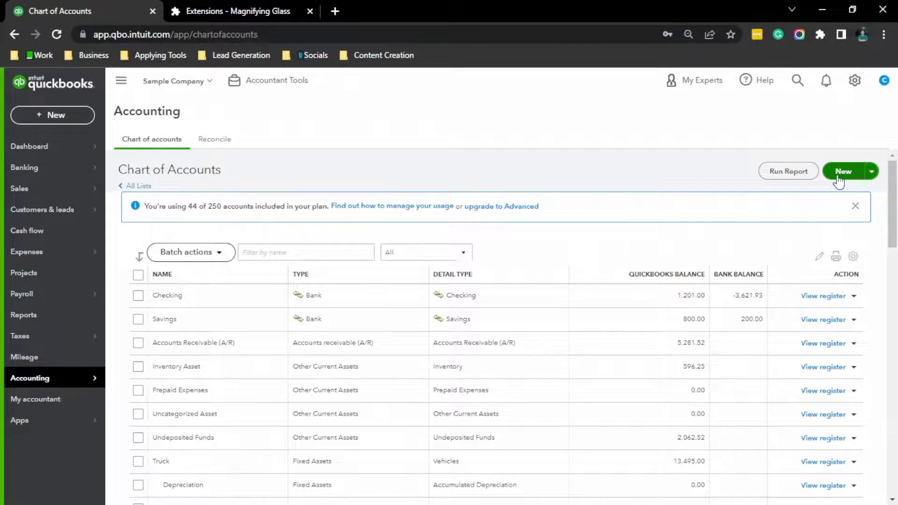
# Begin a new Liabilities account saved under Other Current Liabilities and list the tax form sections.
pyautogui.click(842, 171)
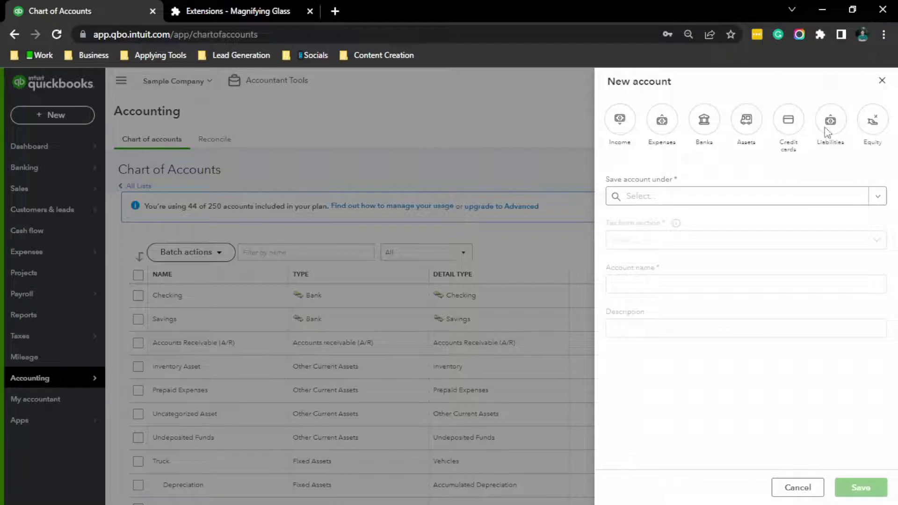
pyautogui.click(830, 119)
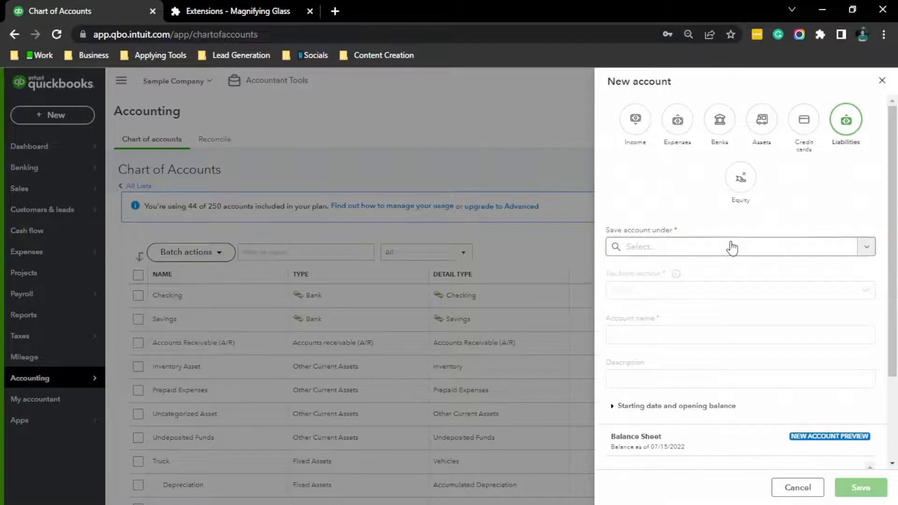
pyautogui.click(734, 246)
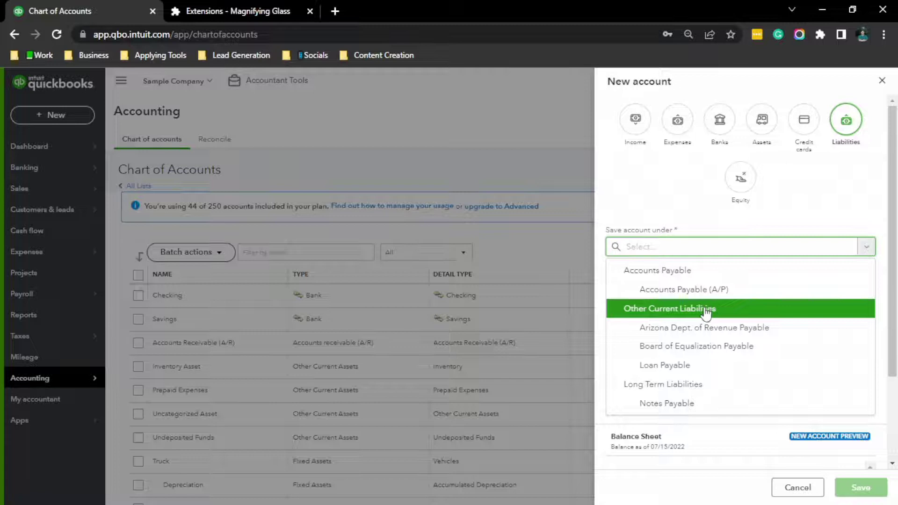
pyautogui.click(669, 308)
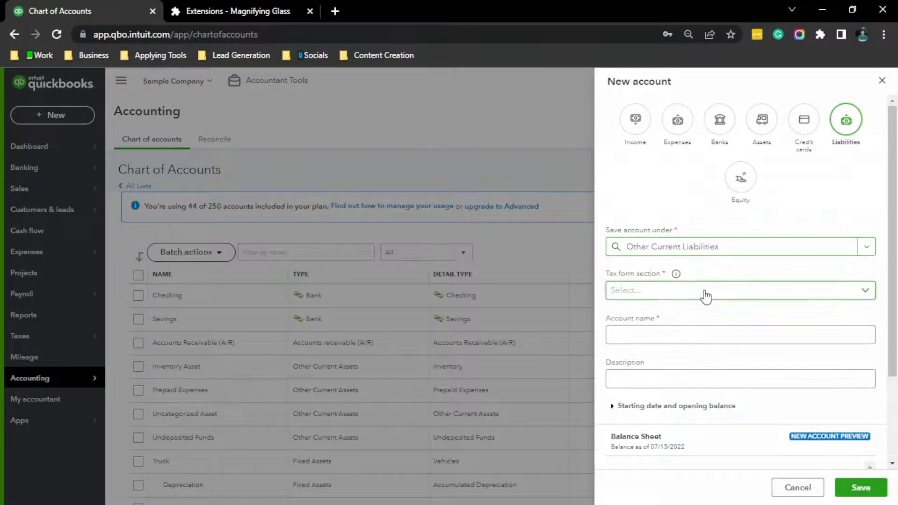
pyautogui.click(739, 290)
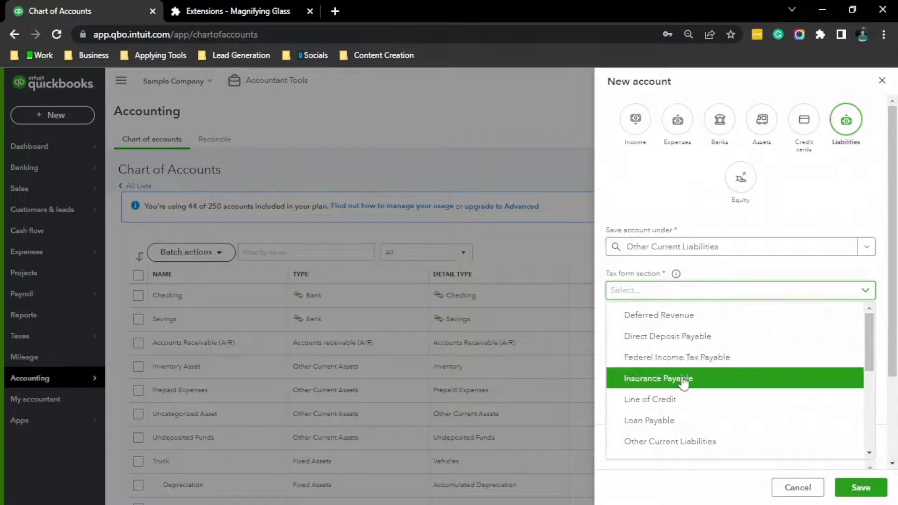
pyautogui.moveTo(687, 429)
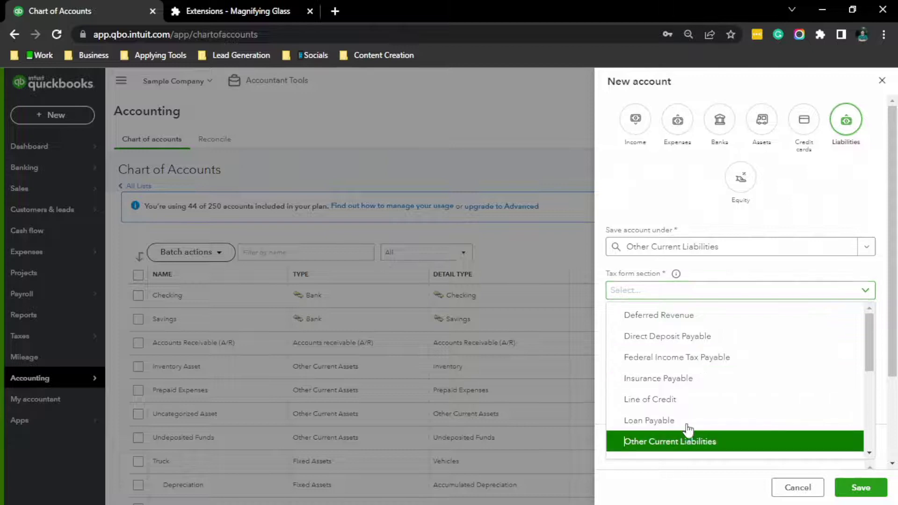
# Set tax section to Other Current Liabilities, name it Security Deposits, and add a description.
pyautogui.click(669, 441)
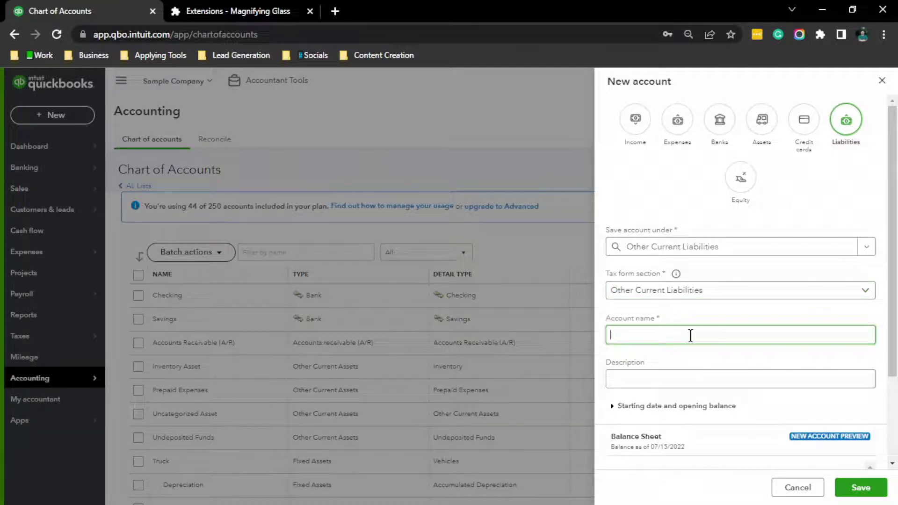
pyautogui.write('SE')
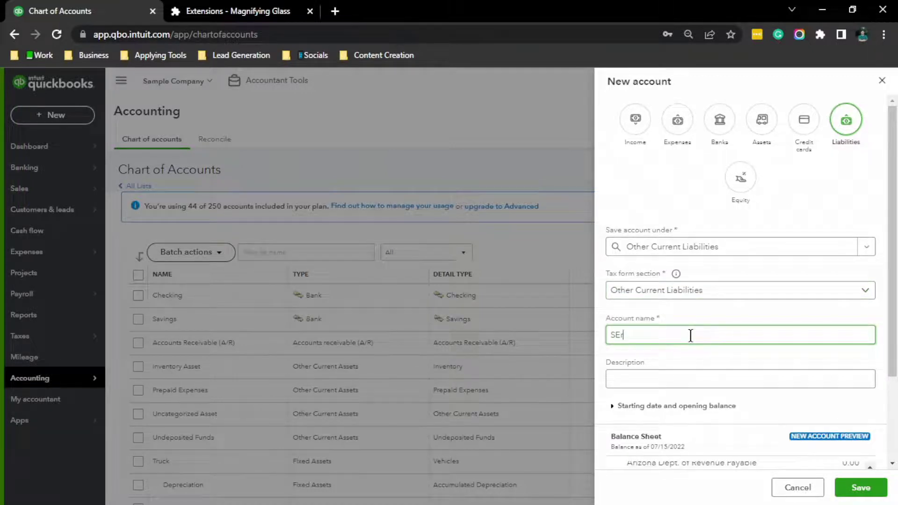
pyautogui.press('Backspace')
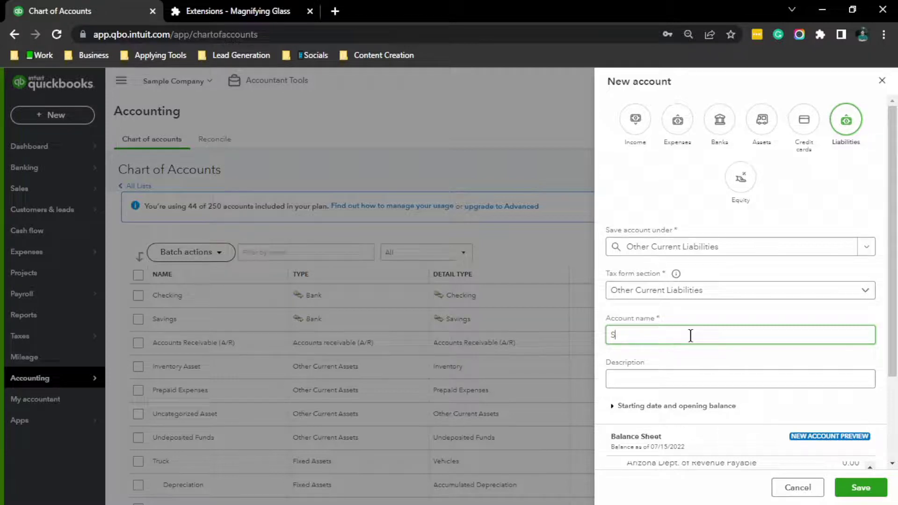
pyautogui.write('ecurity Deposits')
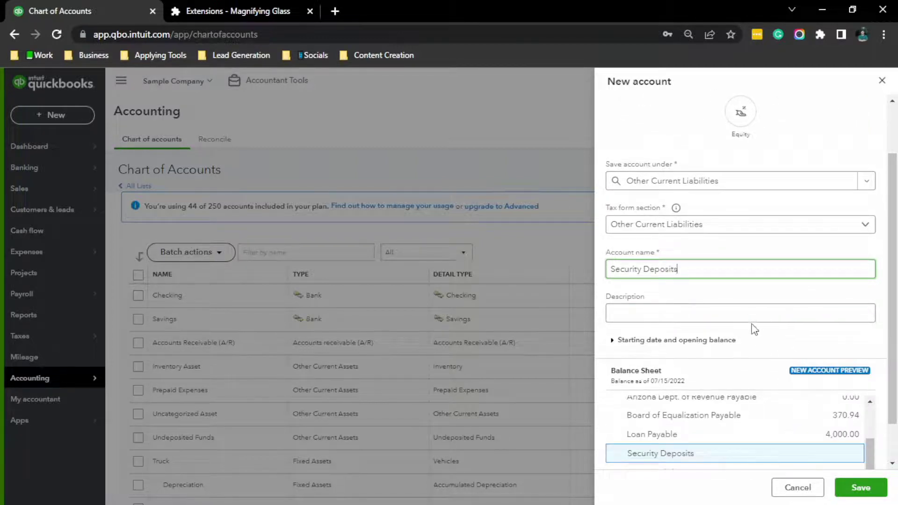
pyautogui.click(740, 314)
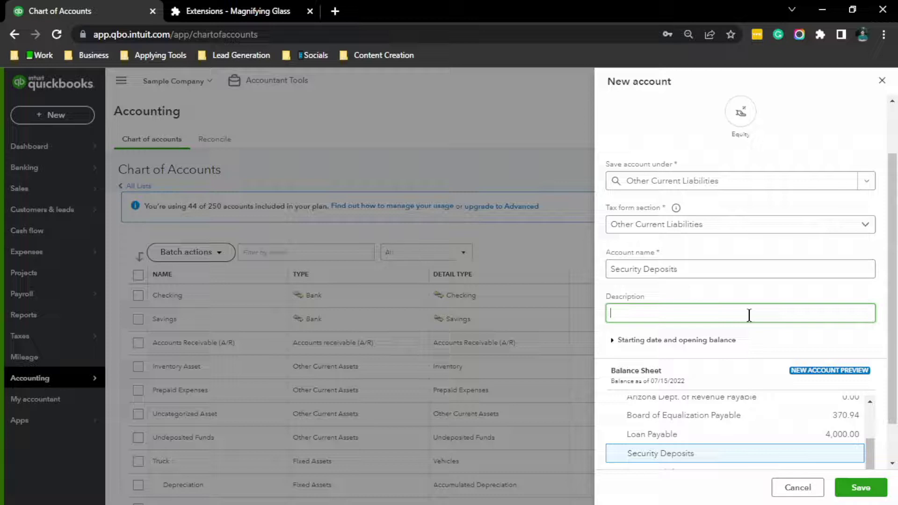
pyautogui.write('SEcurity deposits pa')
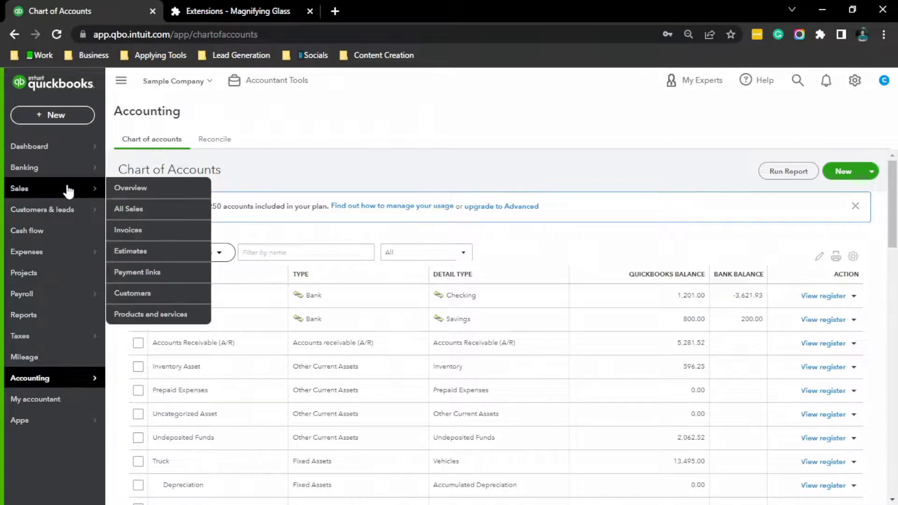
# Go to Sales and bring up the Products and services list.
pyautogui.click(151, 314)
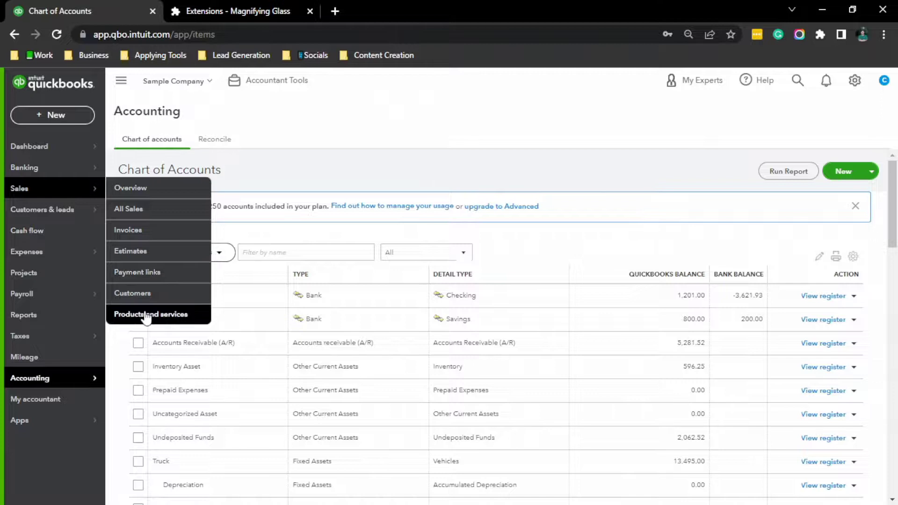
pyautogui.click(152, 314)
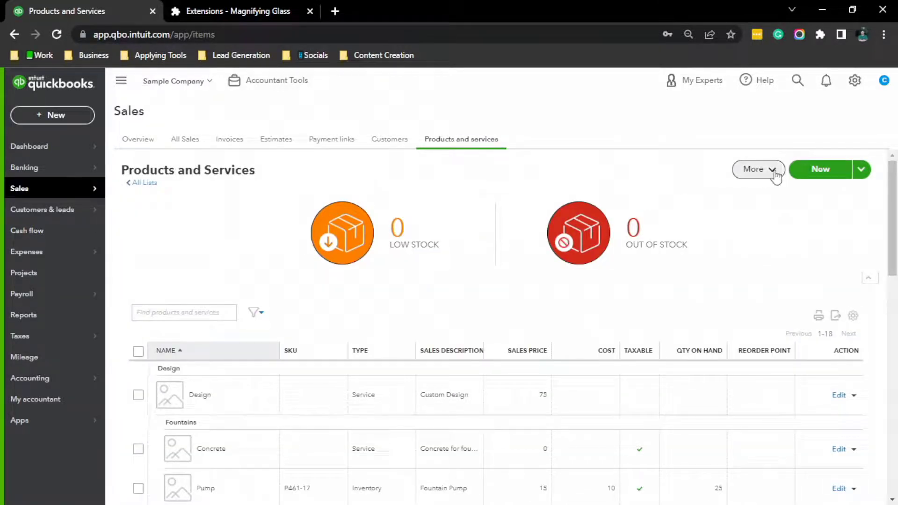
pyautogui.moveTo(830, 177)
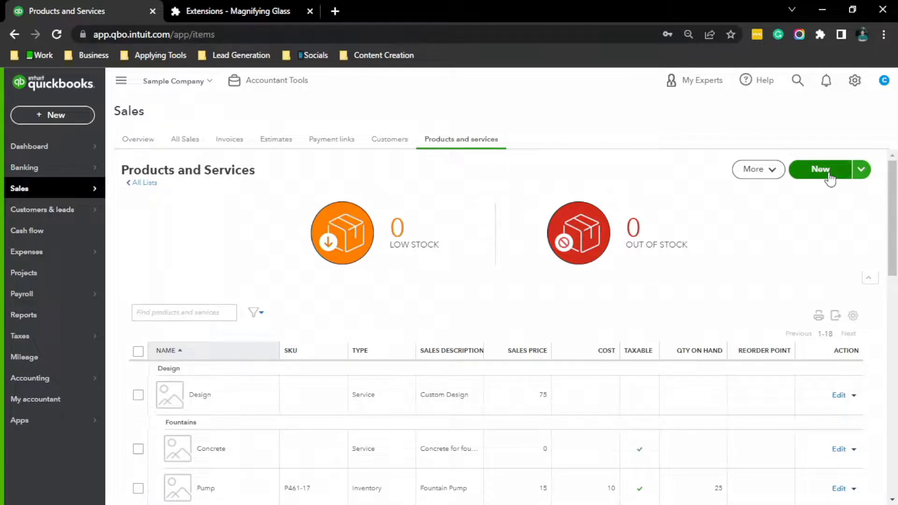
# Create and save a Security Deposits service whose income account is Security Deposits.
pyautogui.click(820, 169)
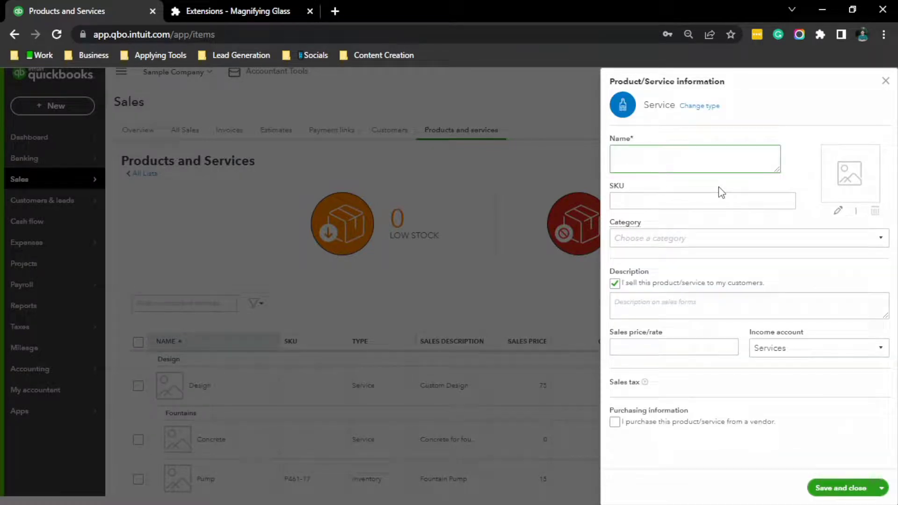
pyautogui.write('Security Deposits')
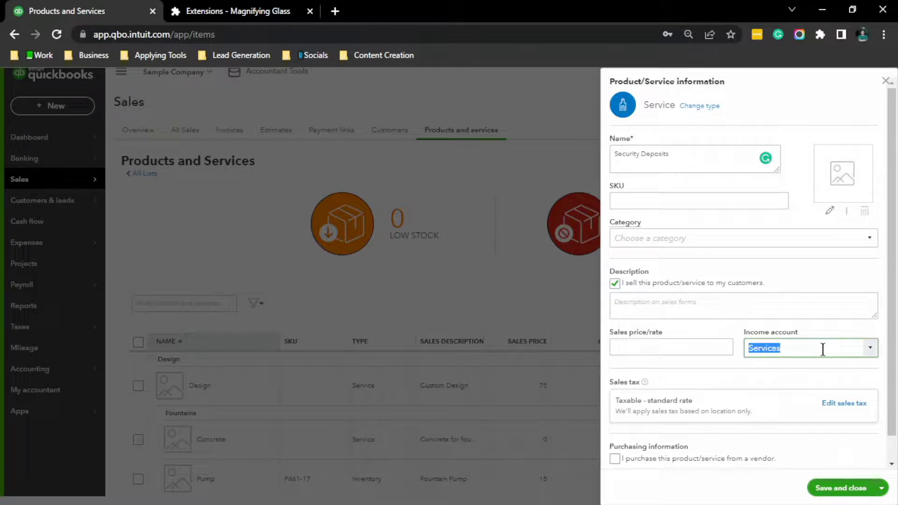
pyautogui.write('Se')
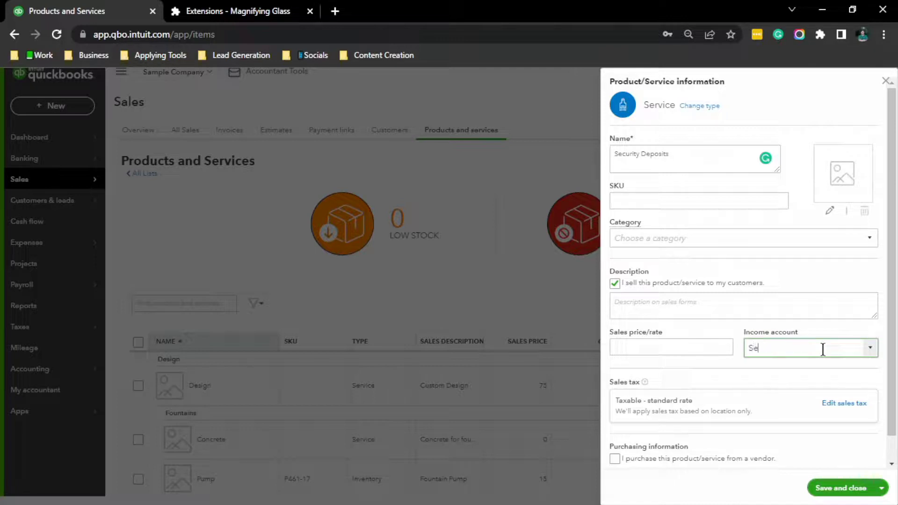
pyautogui.click(809, 348)
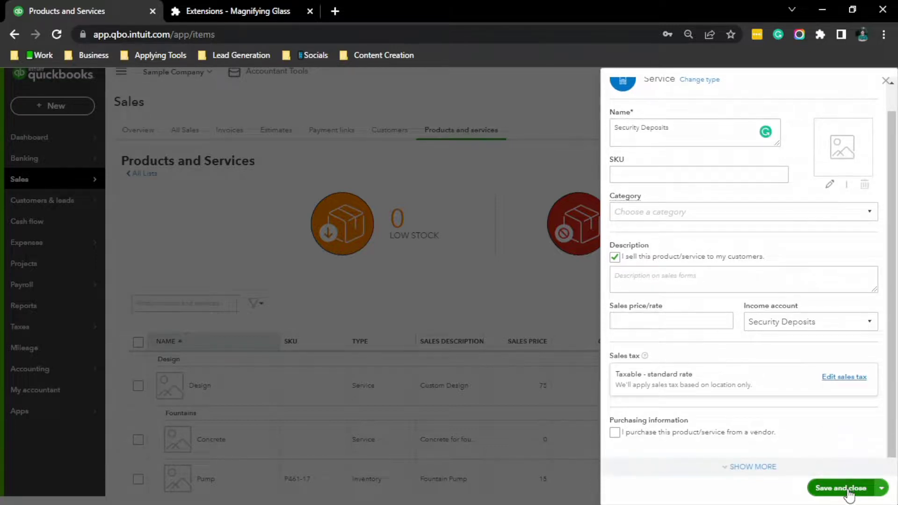
pyautogui.click(840, 487)
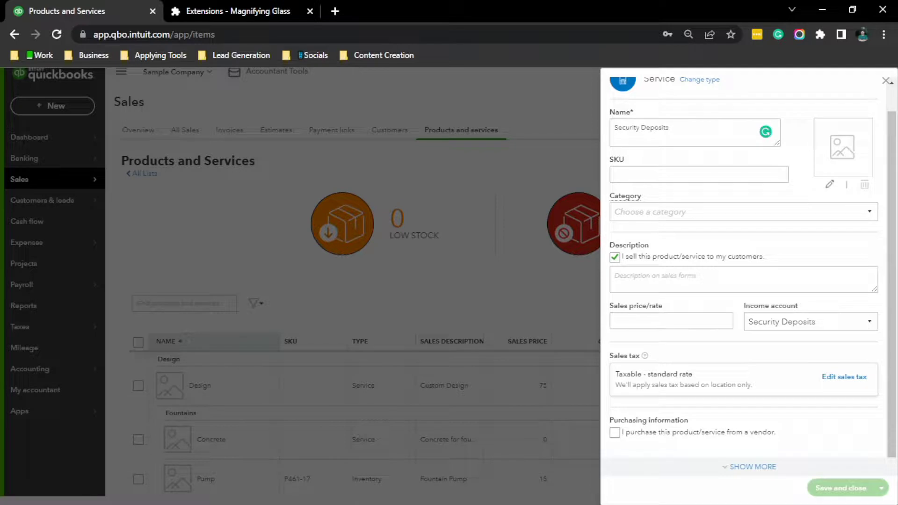
pyautogui.click(841, 488)
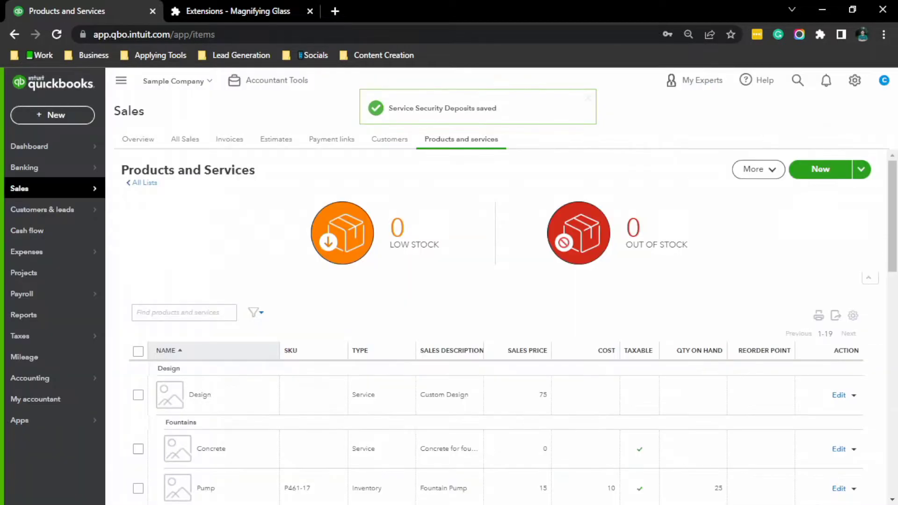
pyautogui.click(589, 97)
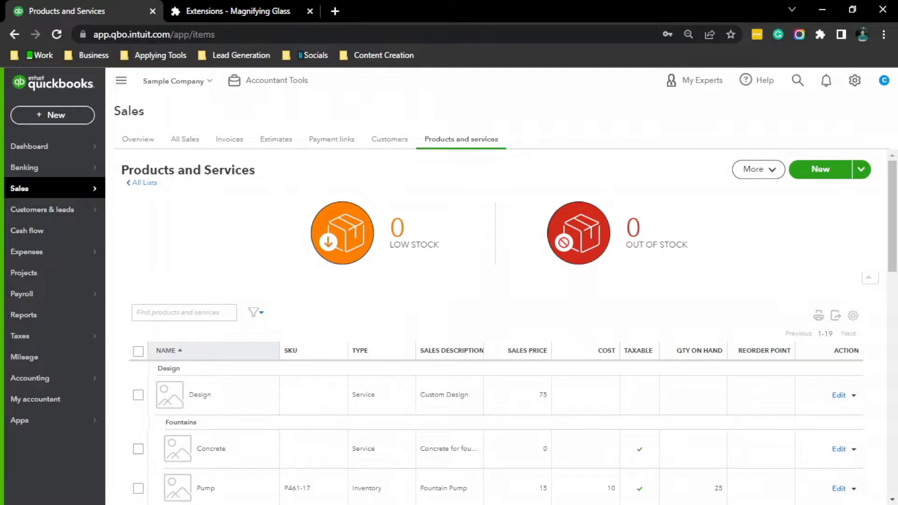
pyautogui.moveTo(52, 115)
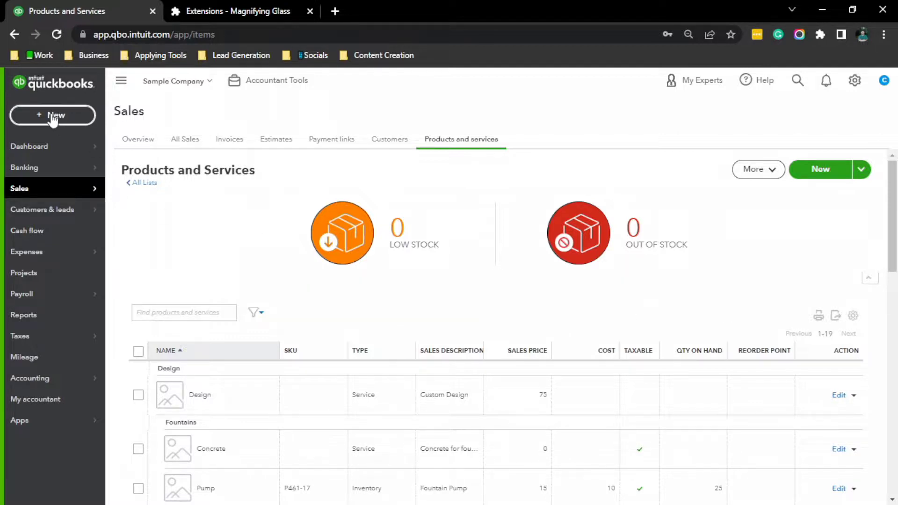
pyautogui.click(52, 115)
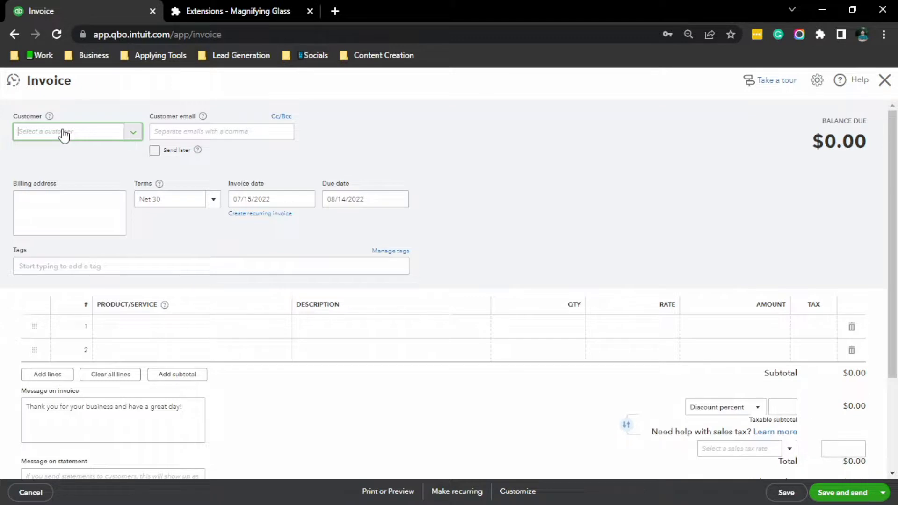
pyautogui.moveTo(84, 137)
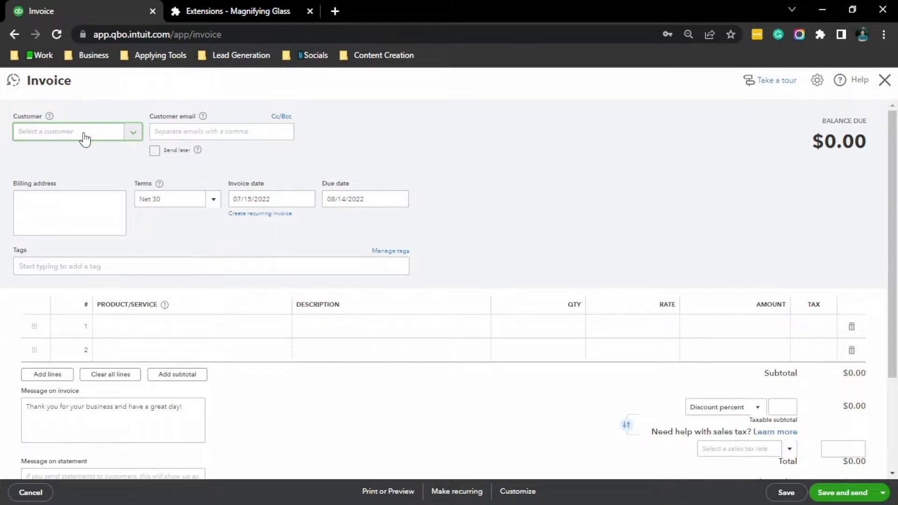
pyautogui.click(77, 131)
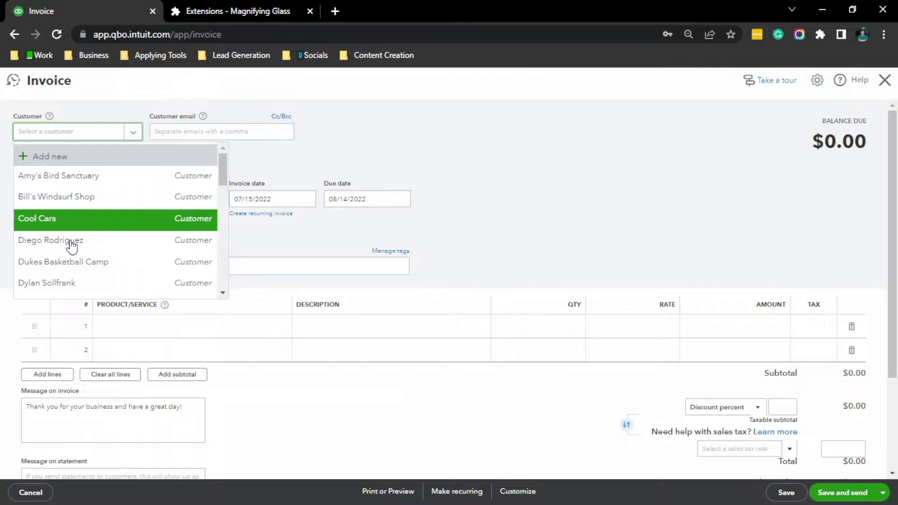
pyautogui.moveTo(72, 240)
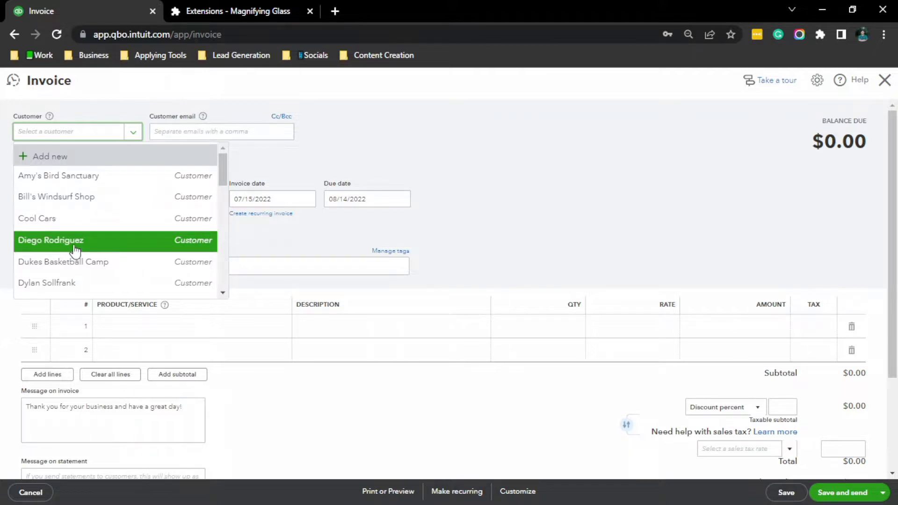
pyautogui.click(51, 240)
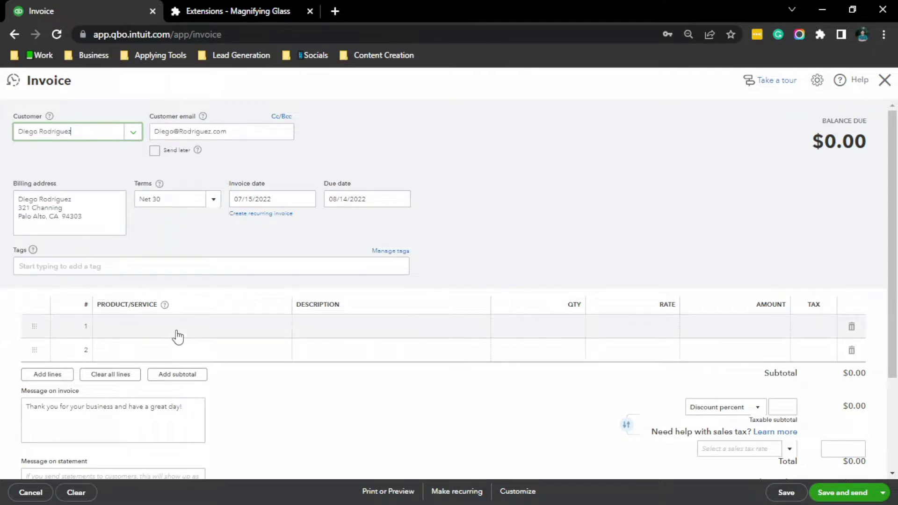
# Put Security Deposits on line 1 with description 'security deposit invoice'.
pyautogui.click(181, 327)
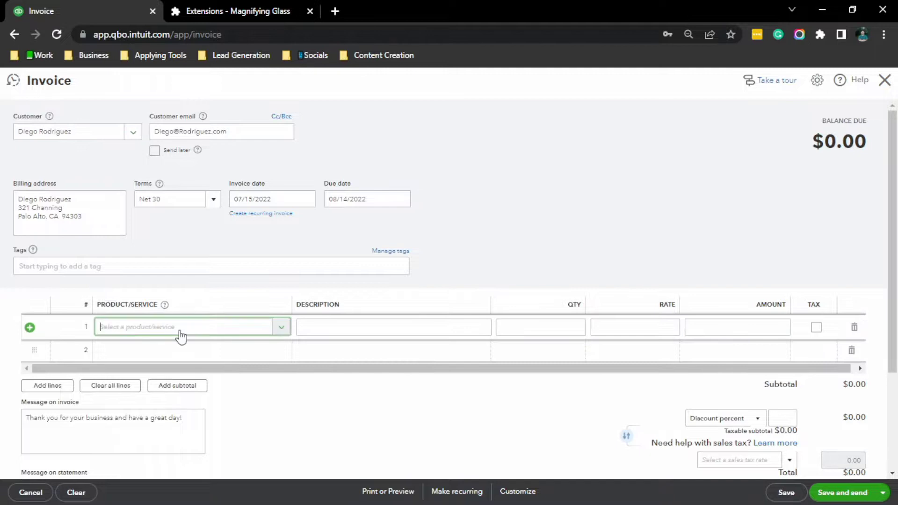
pyautogui.click(184, 327)
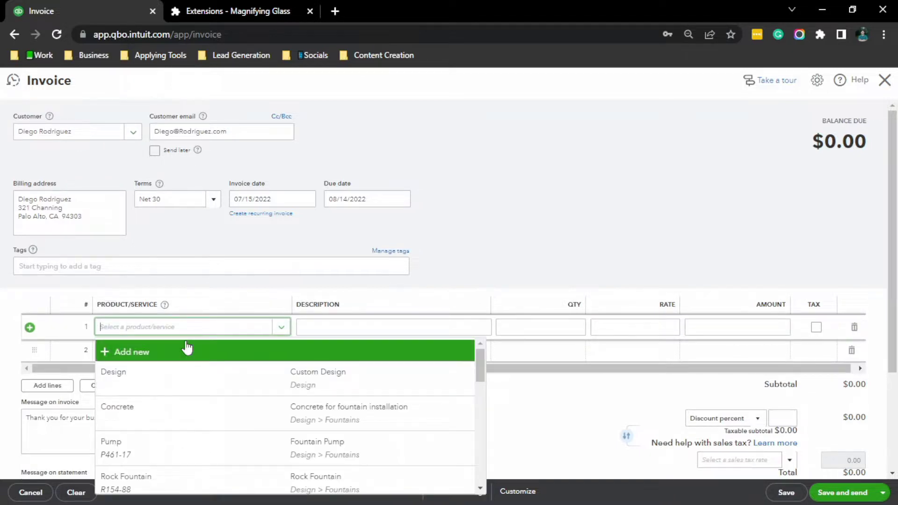
pyautogui.write('Security Deposits')
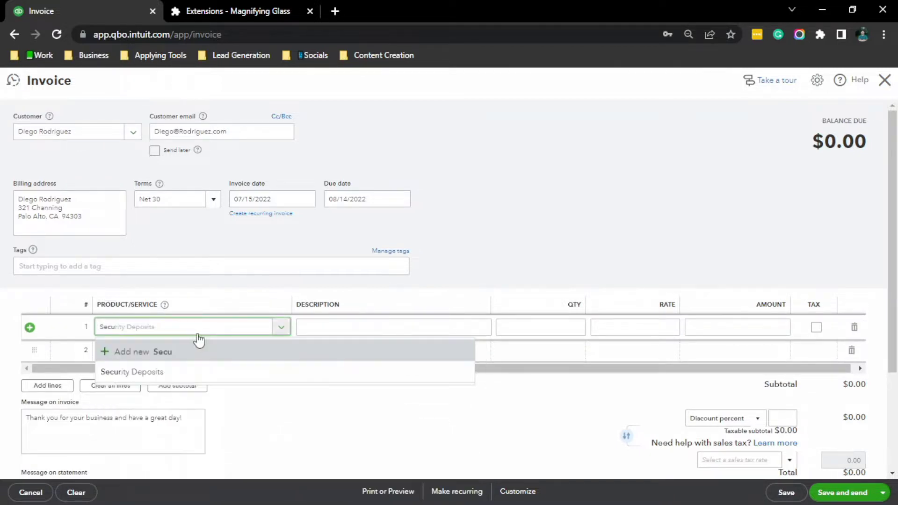
pyautogui.click(131, 371)
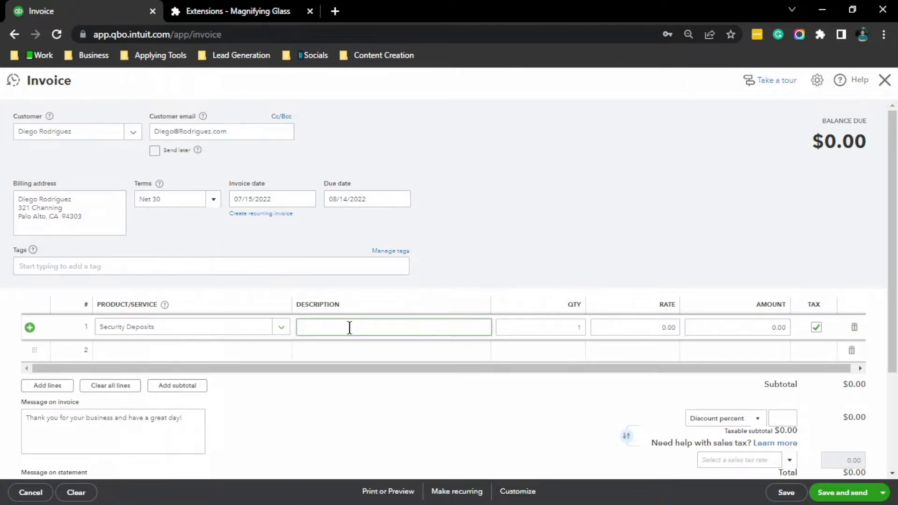
pyautogui.write('sec')
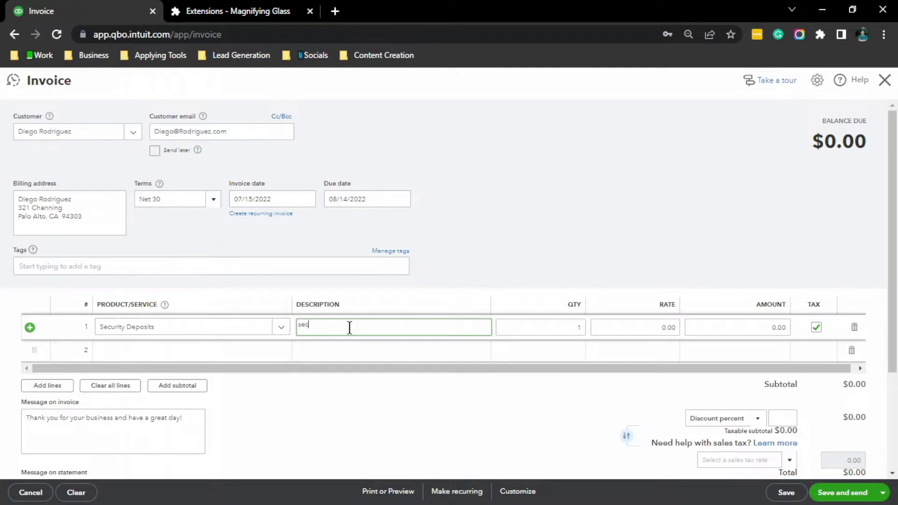
pyautogui.write('urity dep')
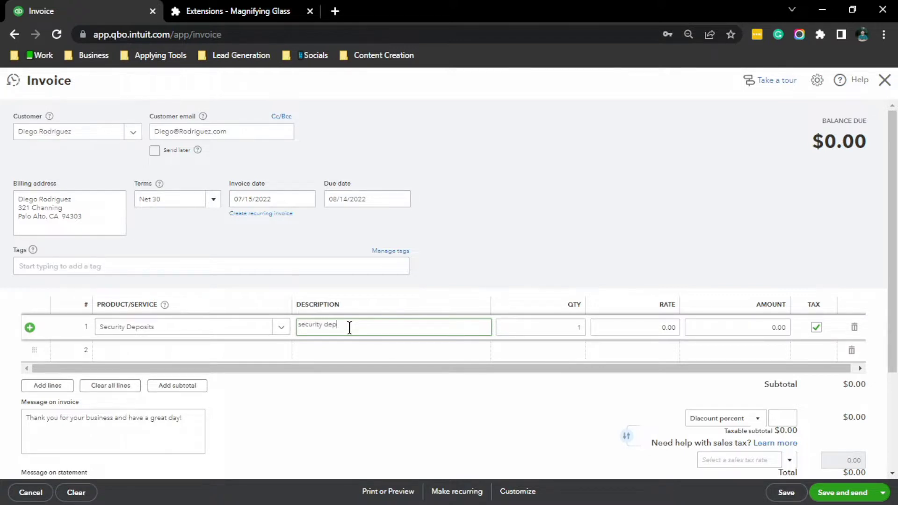
pyautogui.write('osit')
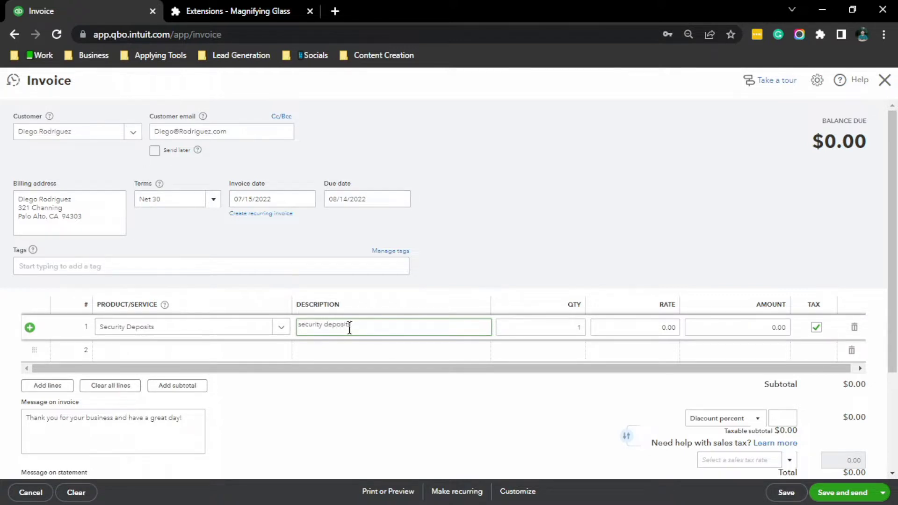
pyautogui.write('invoice')
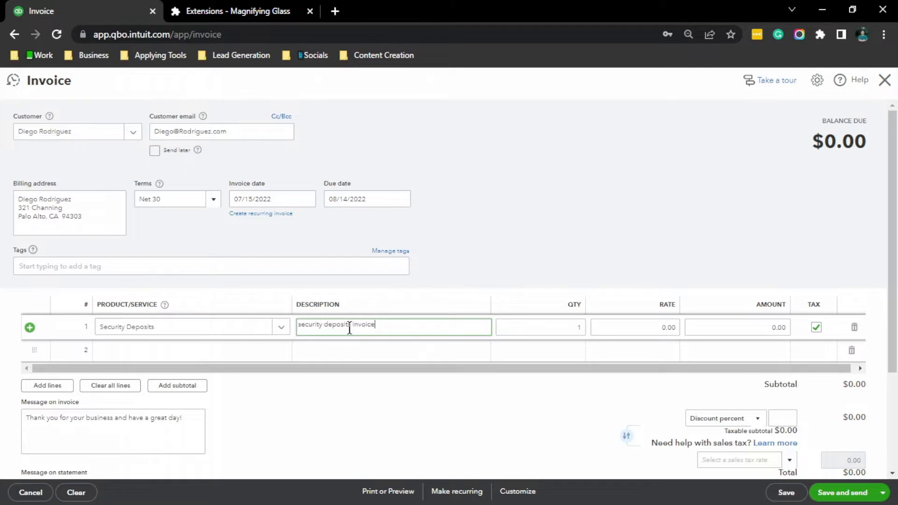
# Set the line's rate to 2500 and mark it non-taxable.
pyautogui.click(634, 327)
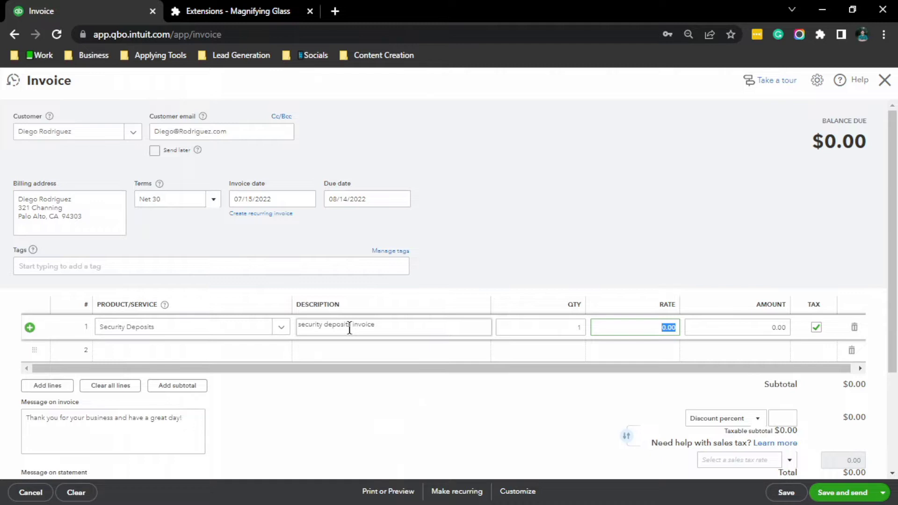
pyautogui.write('25')
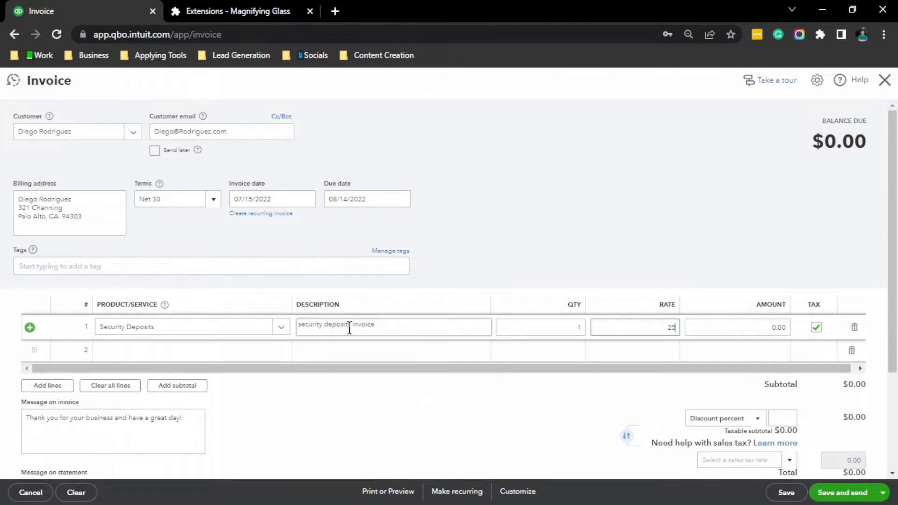
pyautogui.write('2500')
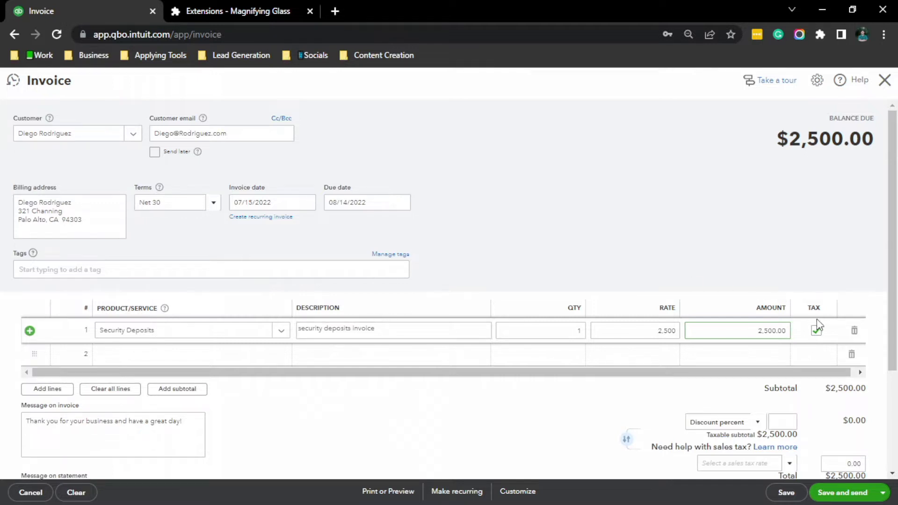
pyautogui.click(817, 331)
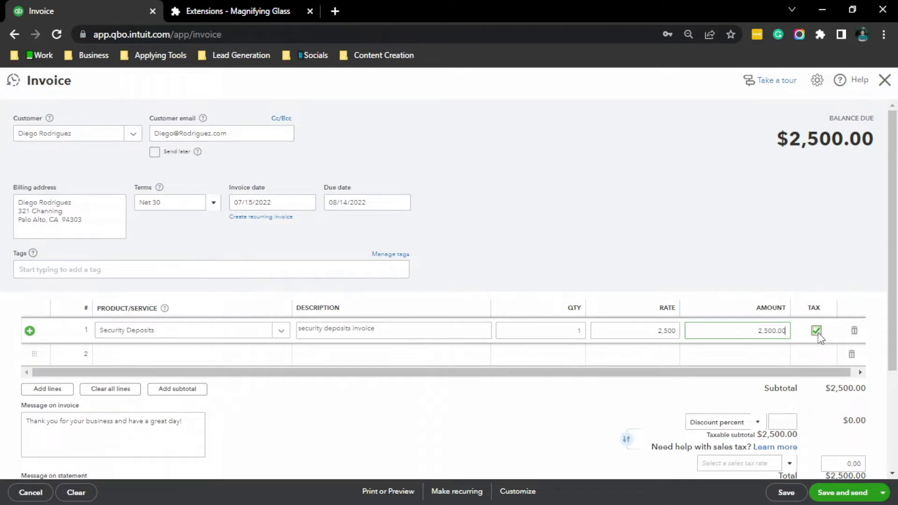
pyautogui.click(816, 331)
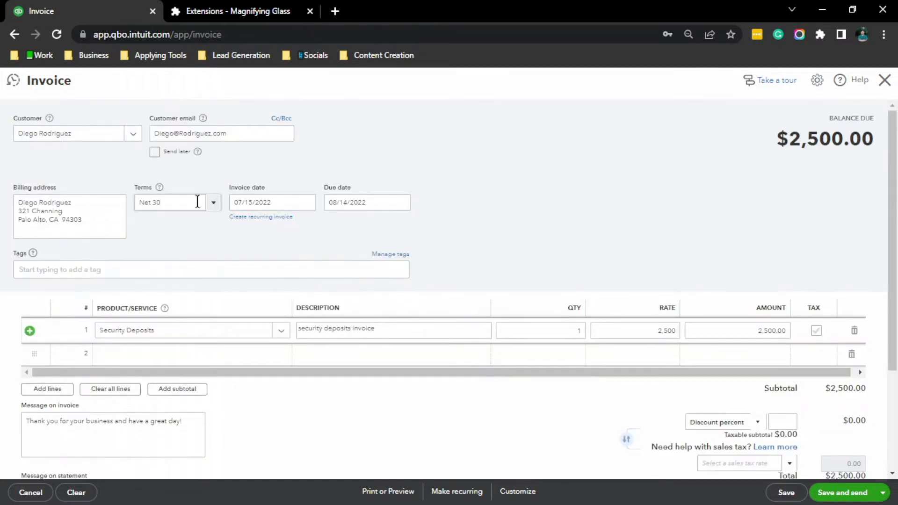
# Set the invoice terms to Due on receipt.
pyautogui.click(213, 202)
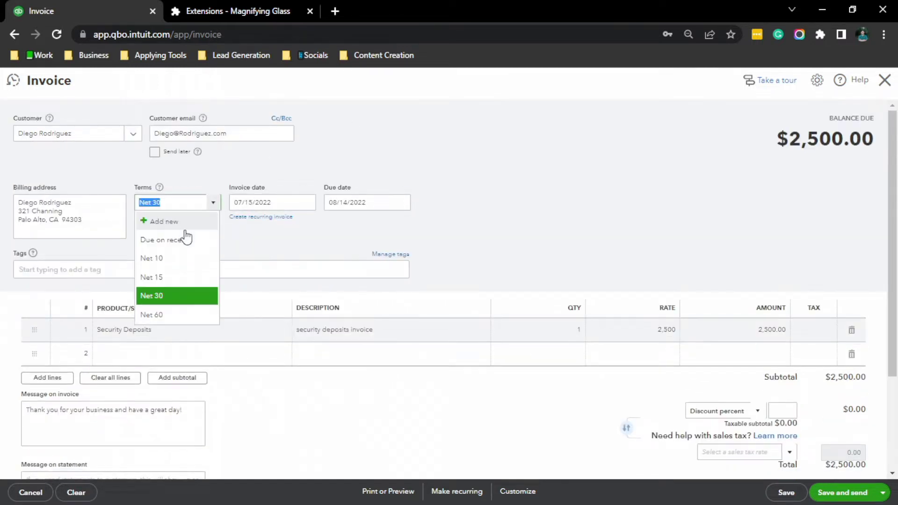
pyautogui.click(166, 239)
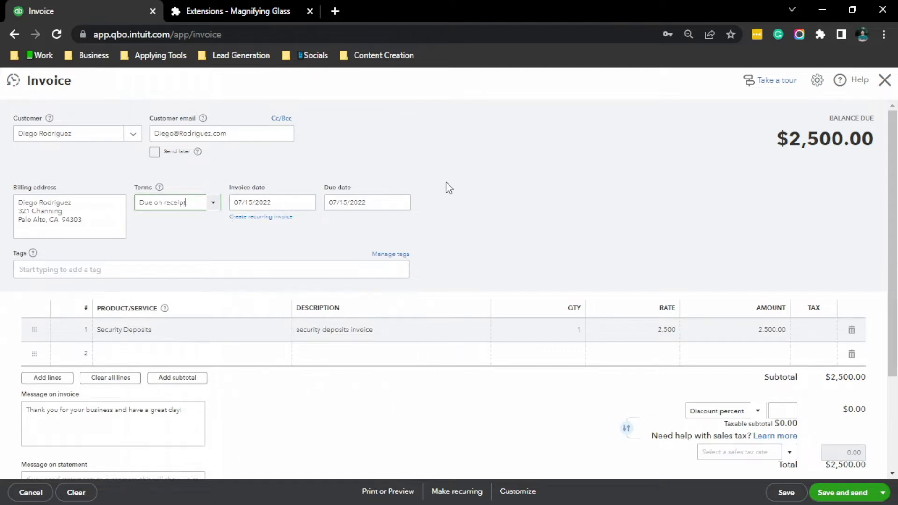
pyautogui.moveTo(294, 199)
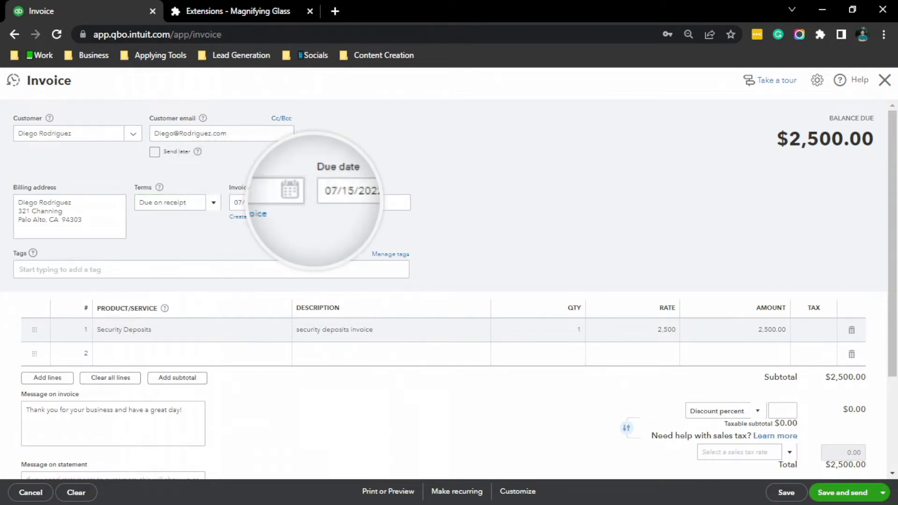
# Save and close invoice 1038 for $2,500.
pyautogui.scroll(-3)
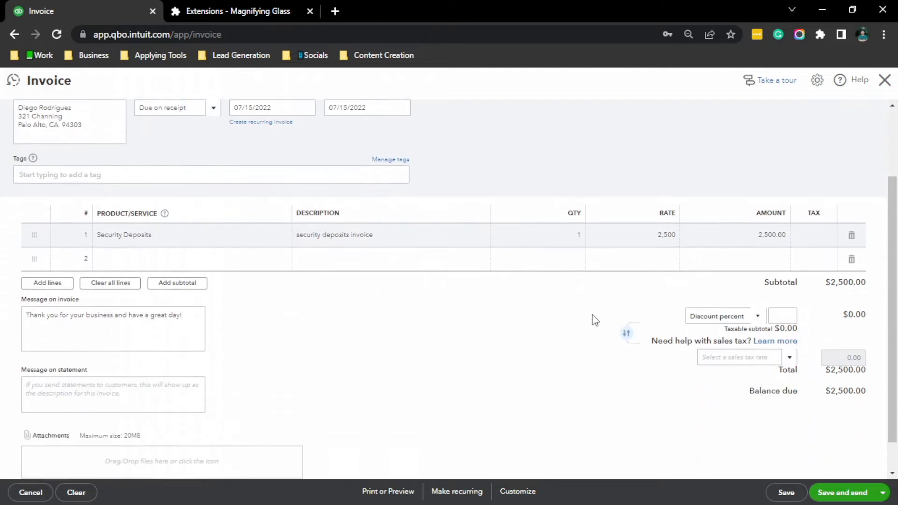
pyautogui.click(881, 492)
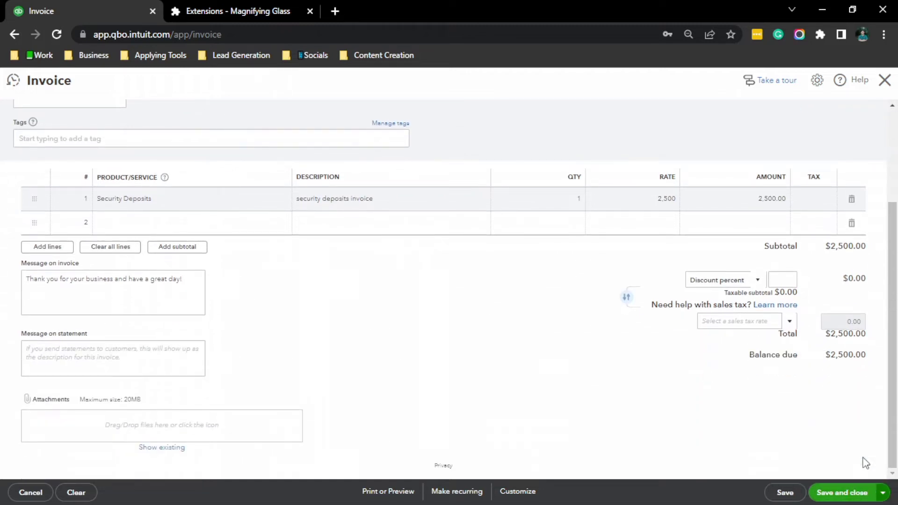
pyautogui.click(841, 493)
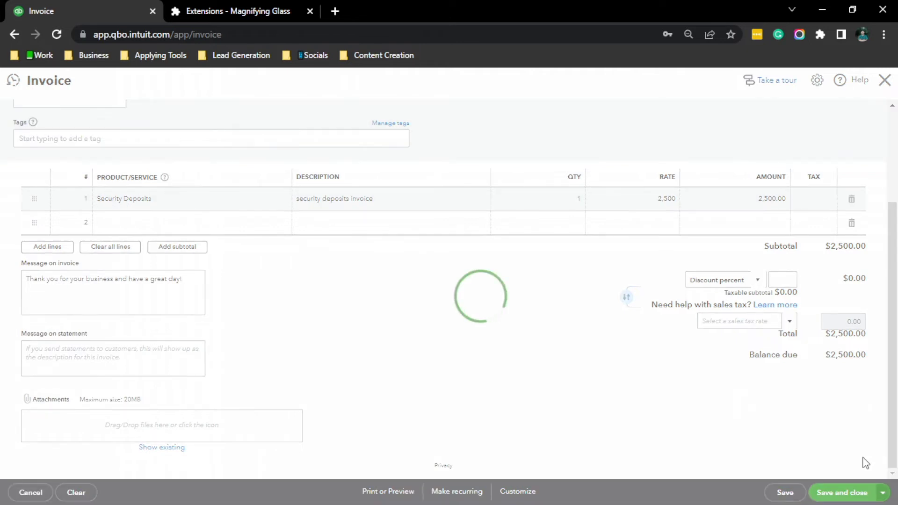
pyautogui.click(843, 493)
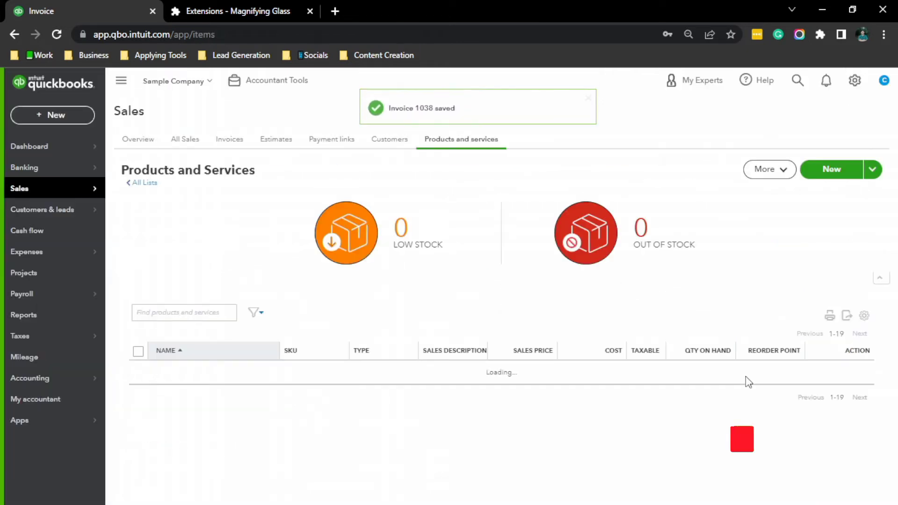